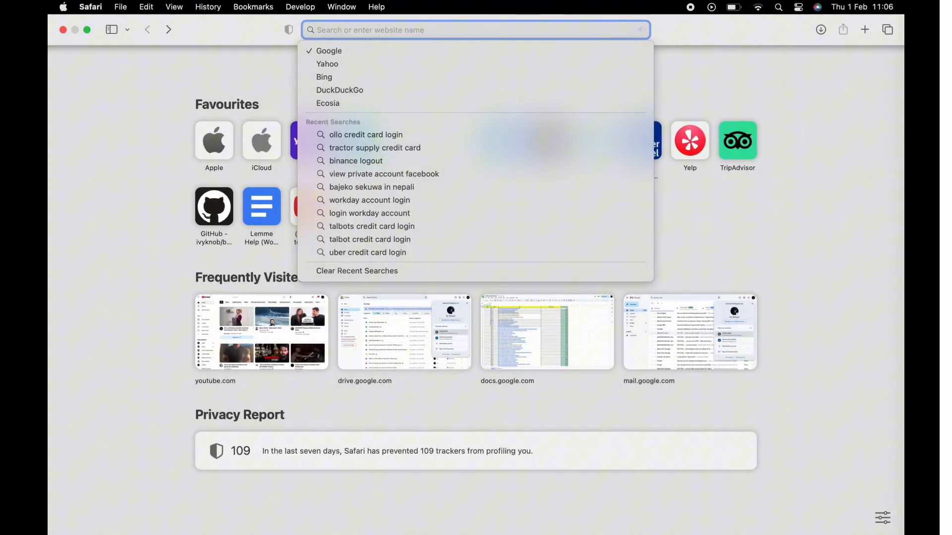
Step: Search Google for 'm & s credit card login' and open the M&S Bank sign-in result
text(m & s credit card)
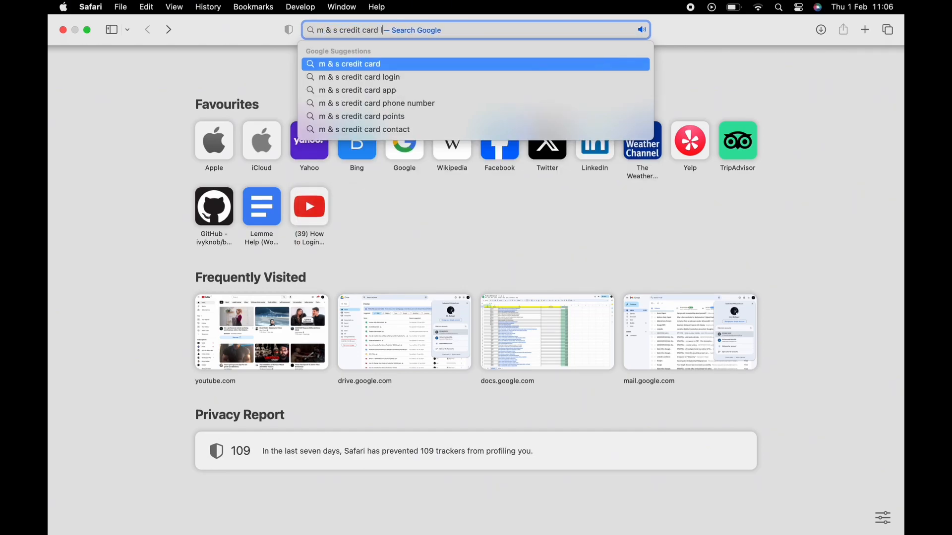
text(login)
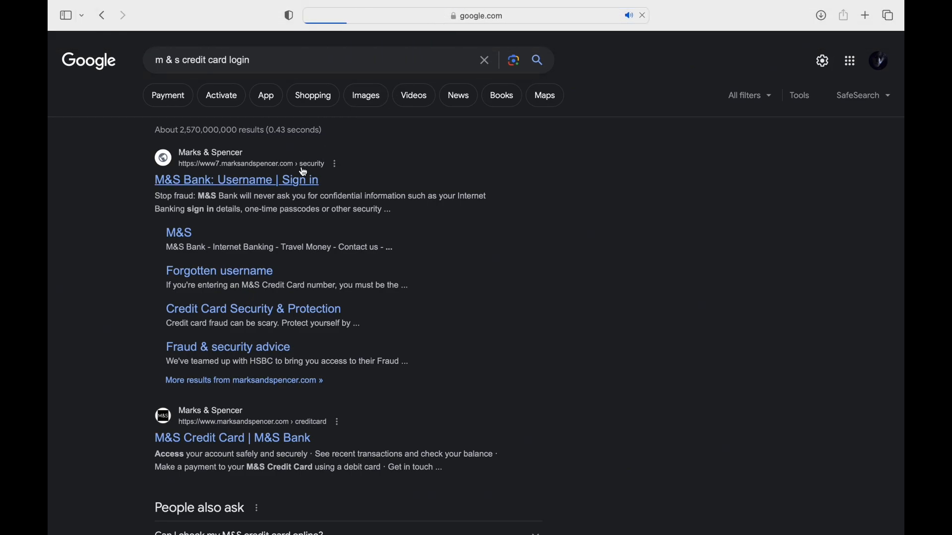
click(236, 179)
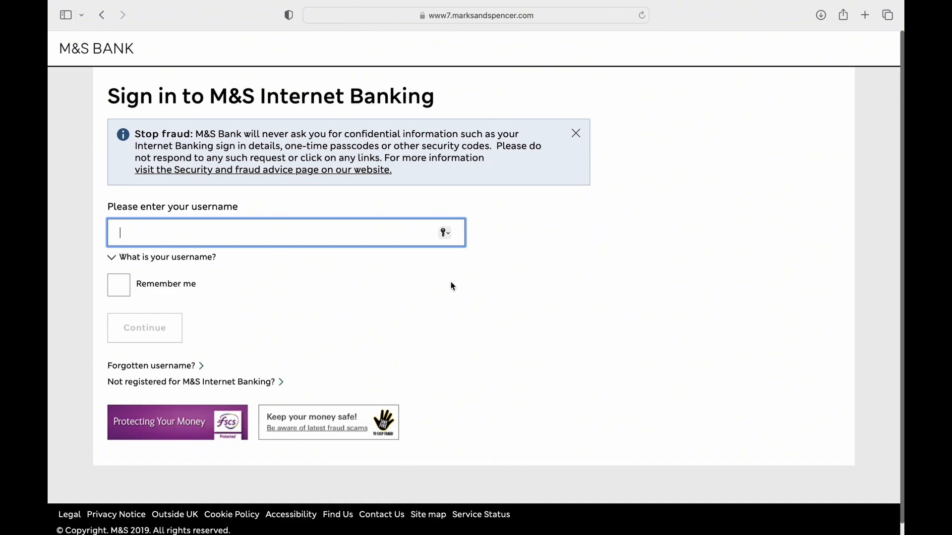
mouse_move(114, 286)
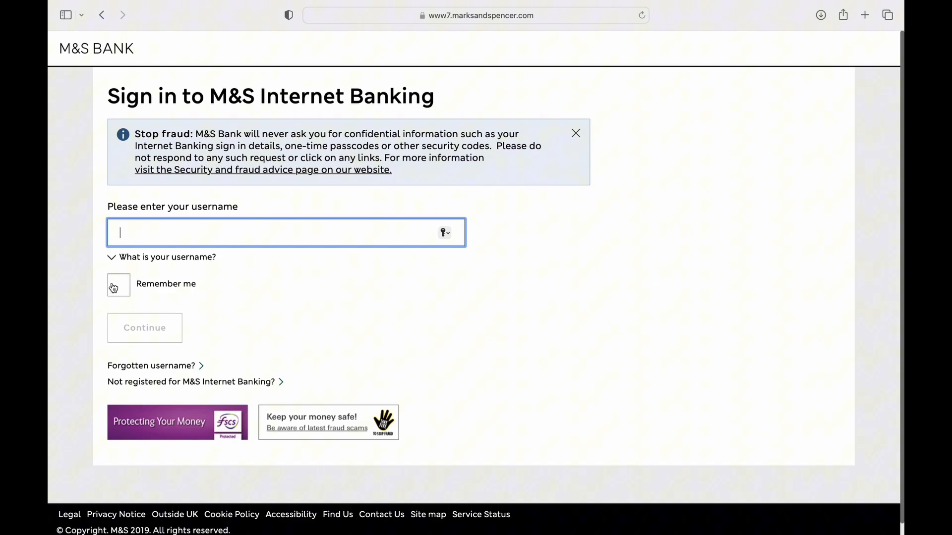
Step: Tick Remember me and continue with the username left empty
click(145, 327)
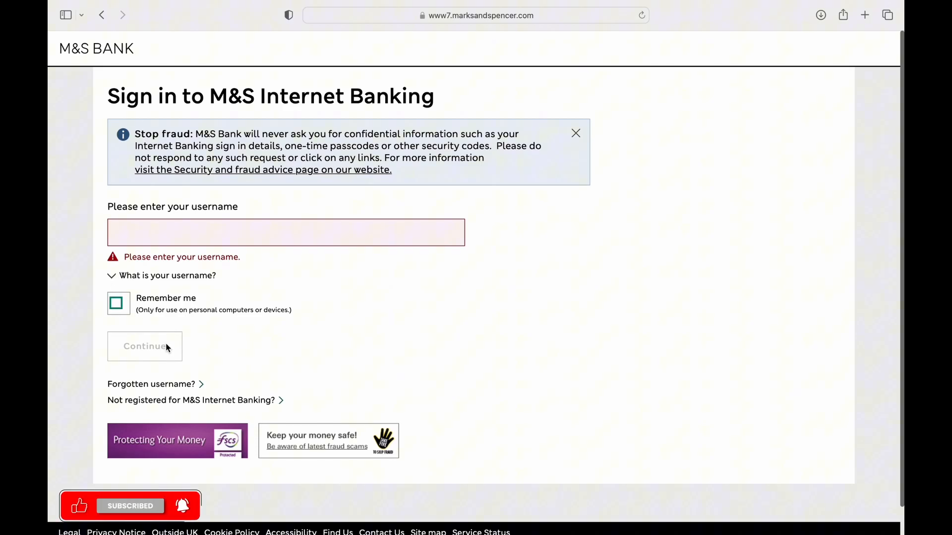
click(118, 303)
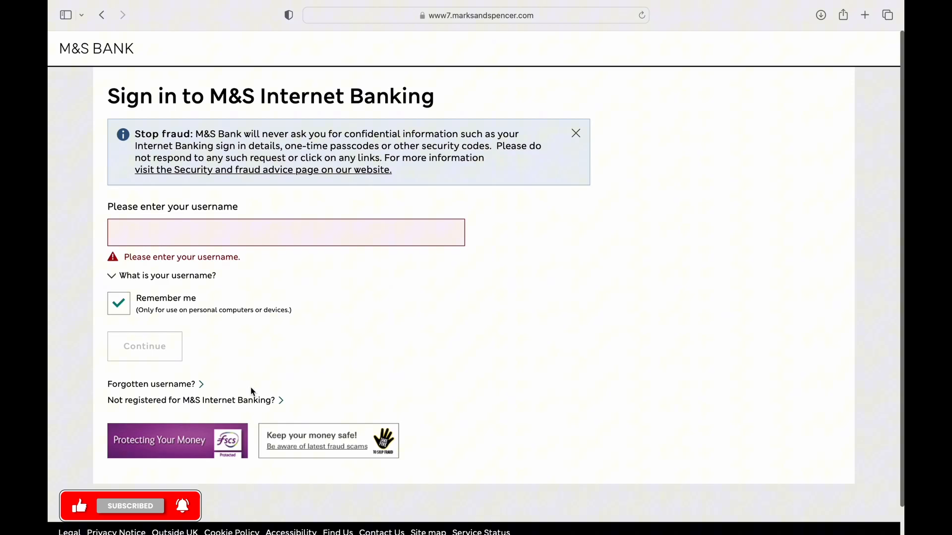
mouse_move(239, 406)
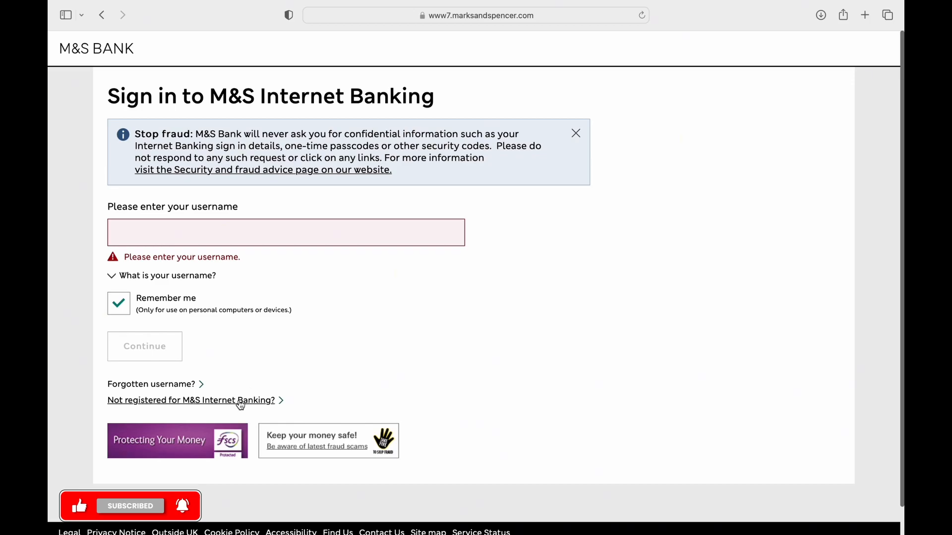